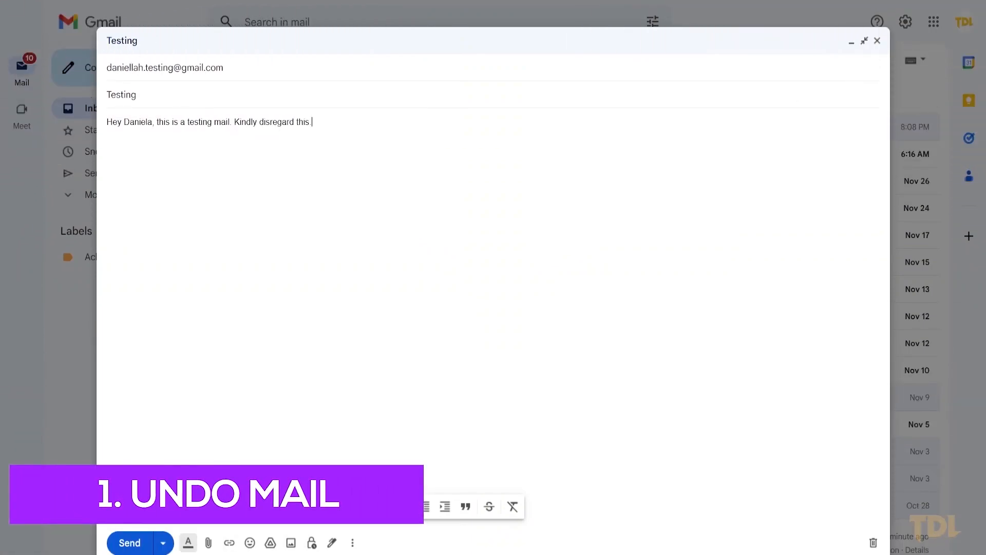
# Send the Testing email, undo the send, and complete the reopened draft's text asking Daniella to disregard it
pyautogui.click(129, 543)
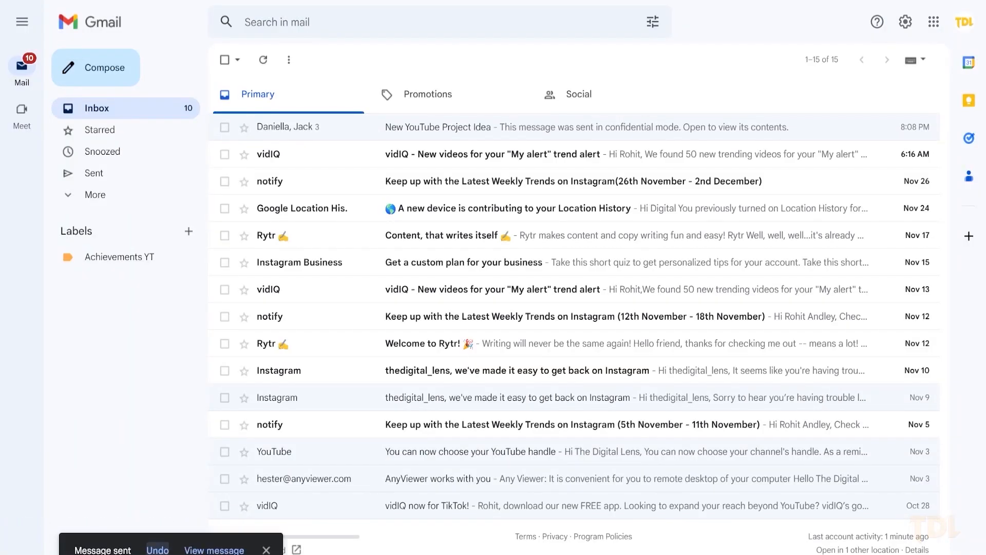
pyautogui.click(156, 548)
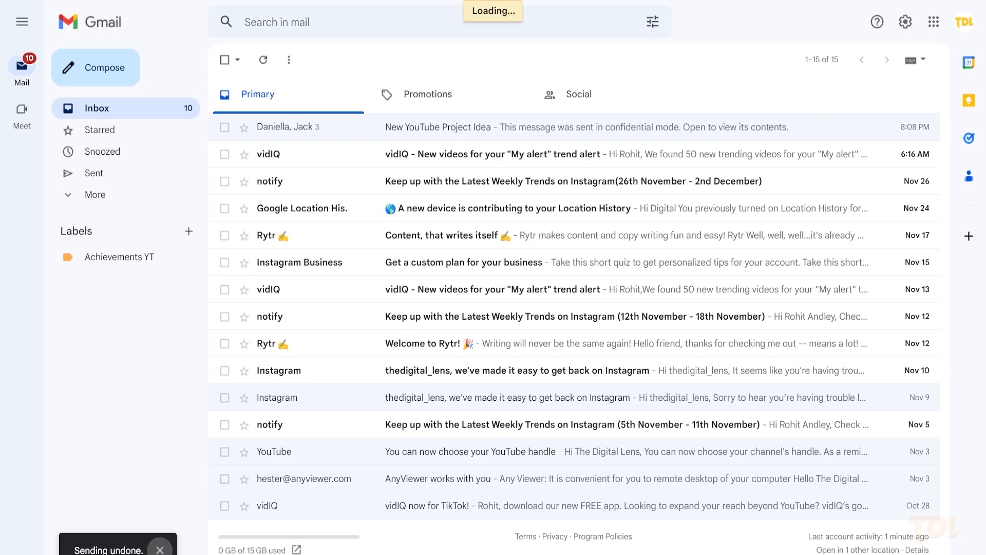
pyautogui.write('Hey Daniella, this is a testing mail. Kindly disregard this.')
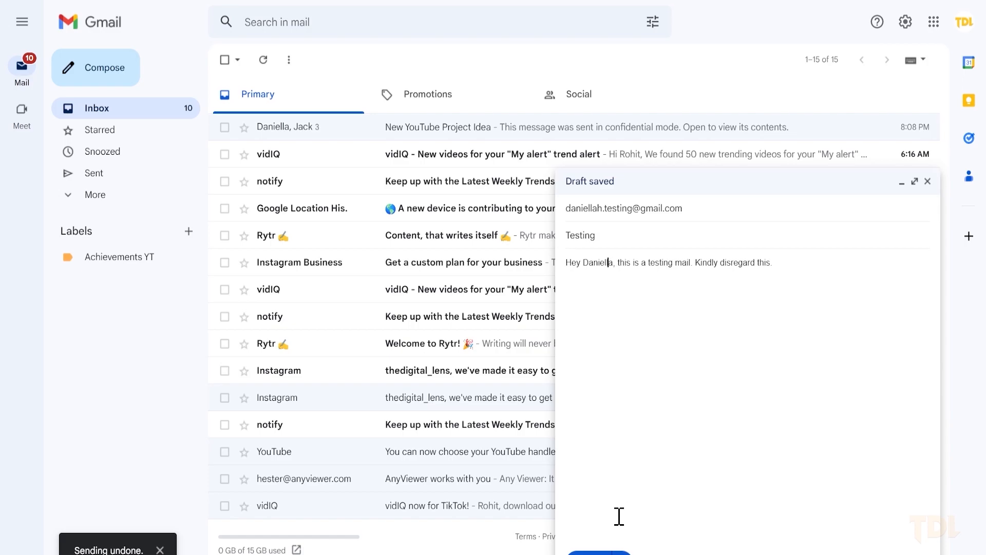
# Send the reopened draft to Daniella again
pyautogui.click(598, 553)
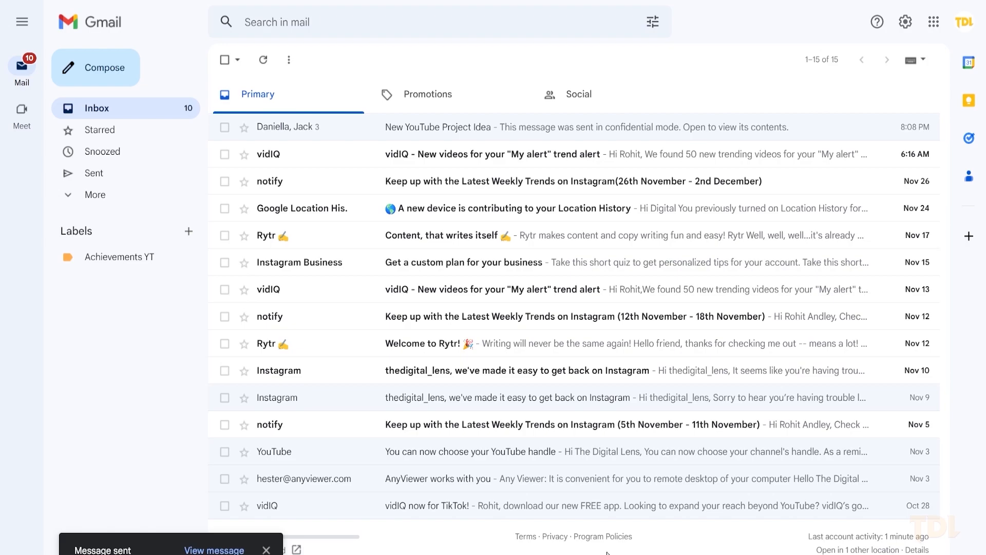
pyautogui.click(905, 22)
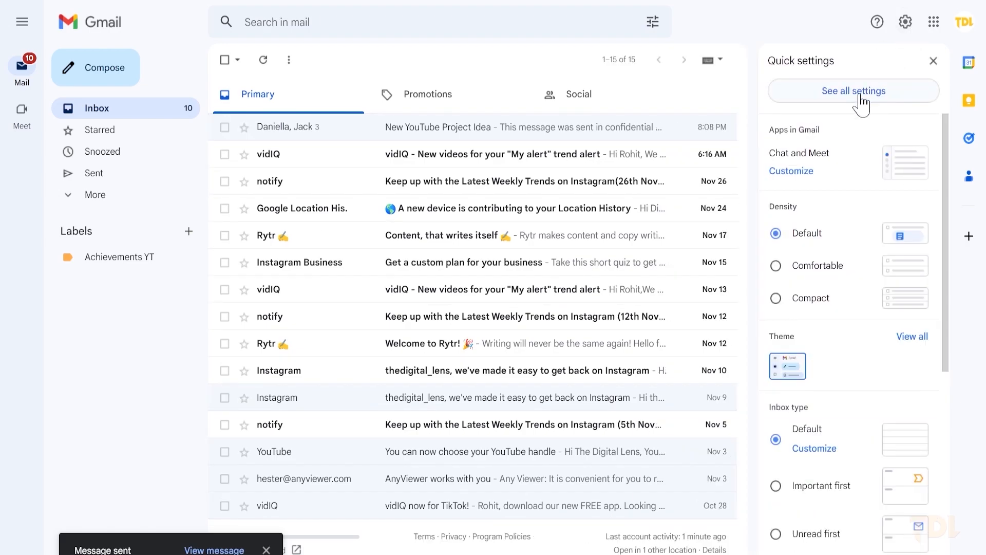
# In full Settings, set the Undo Send cancellation period to 20 seconds
pyautogui.click(853, 91)
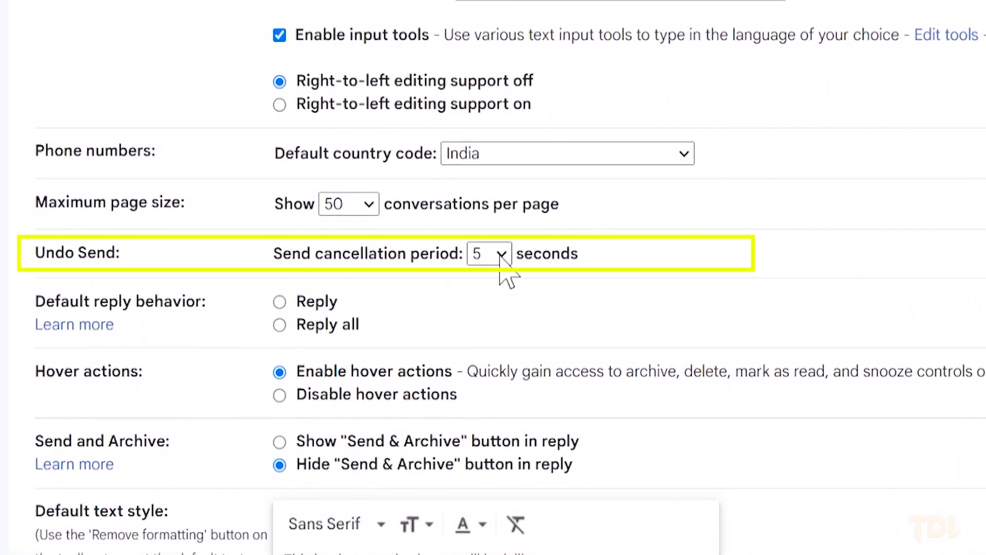
pyautogui.click(489, 253)
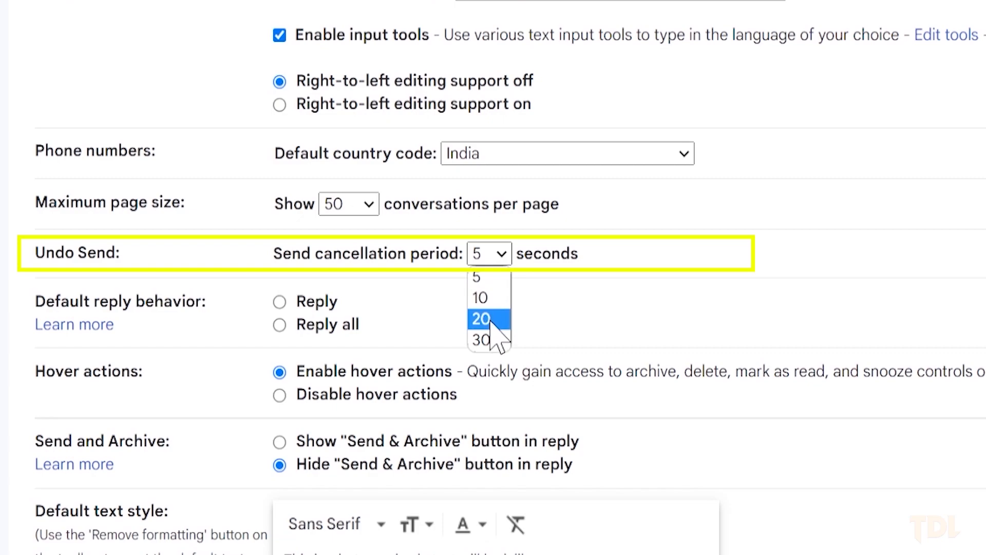
pyautogui.click(480, 340)
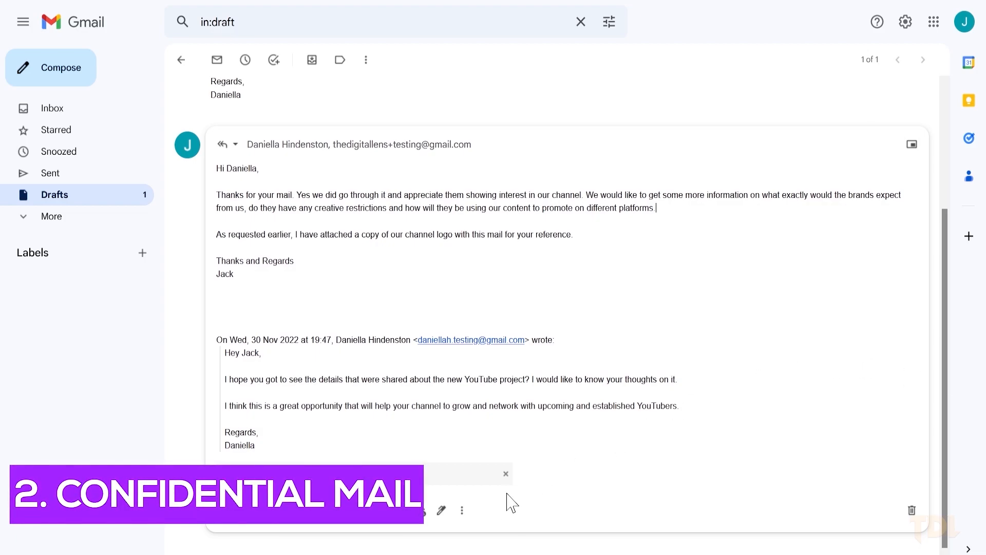
# Enable confidential mode with one-week expiry and SMS passcode required, and save
pyautogui.click(403, 521)
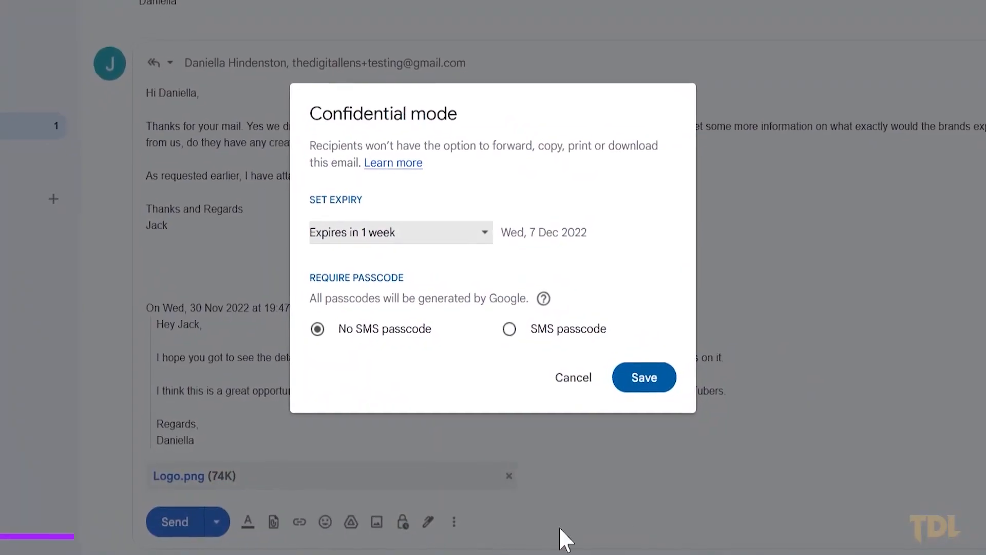
pyautogui.click(400, 233)
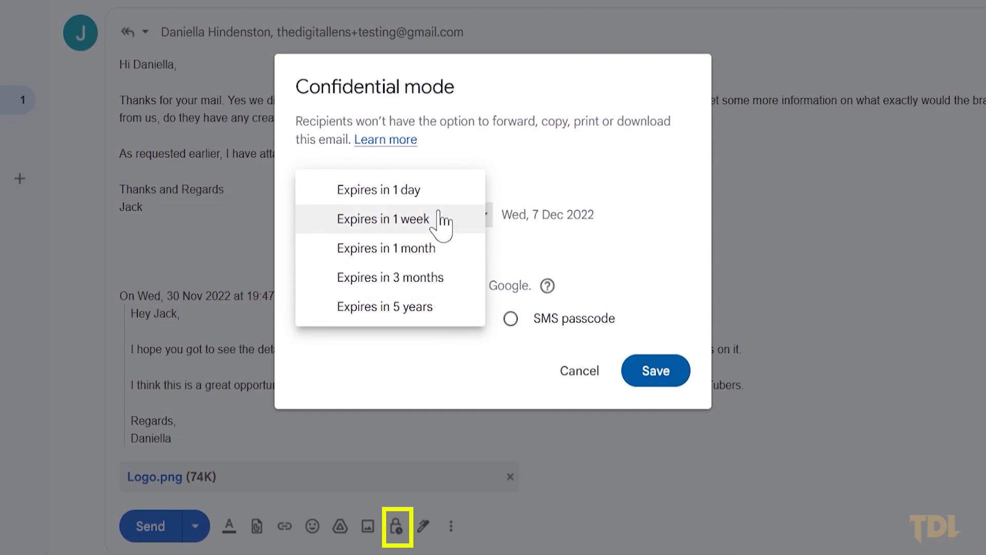
pyautogui.click(382, 219)
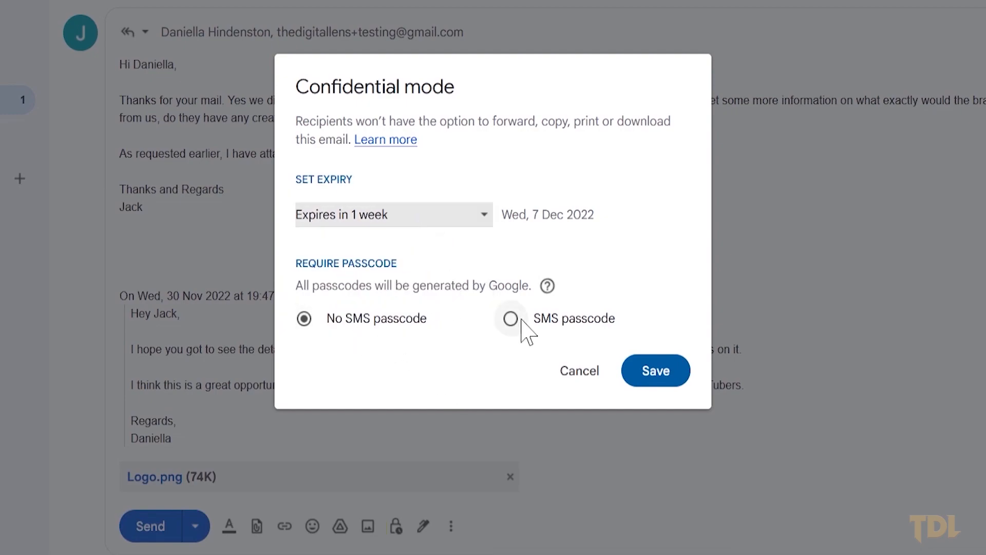
pyautogui.click(510, 319)
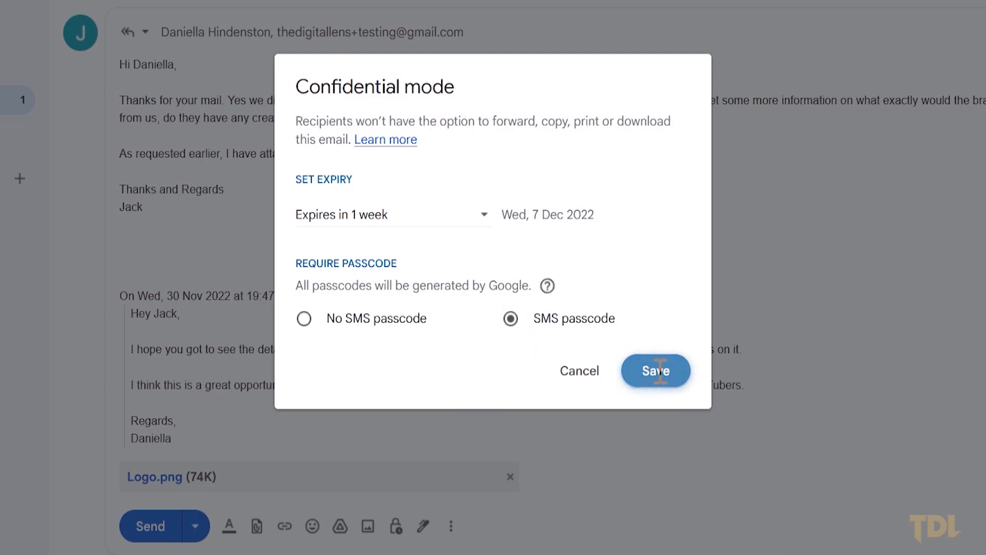
pyautogui.click(654, 371)
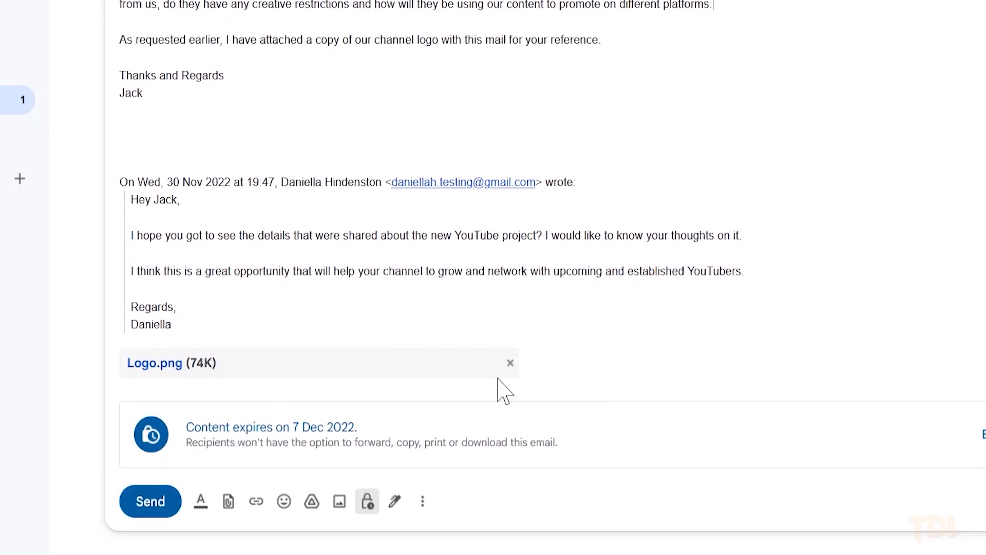
# Send the confidential reply, supplying the recipient's phone number for the passcode
pyautogui.click(150, 502)
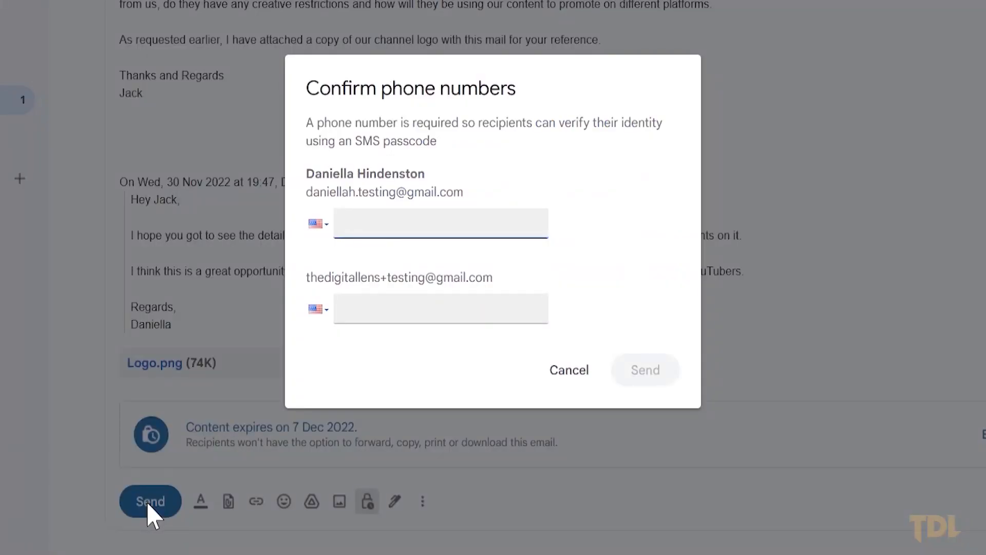
pyautogui.click(318, 222)
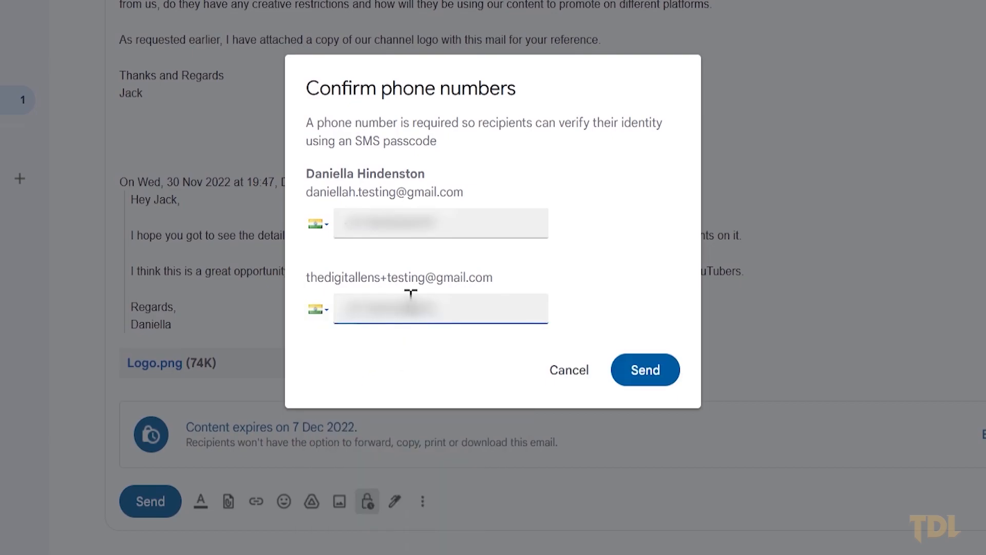
pyautogui.click(644, 370)
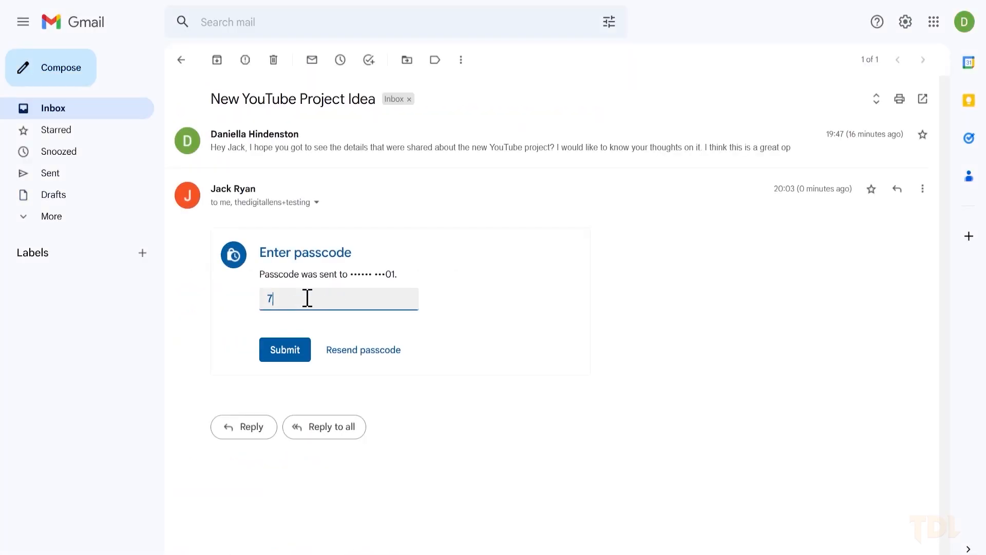
pyautogui.write('75054')
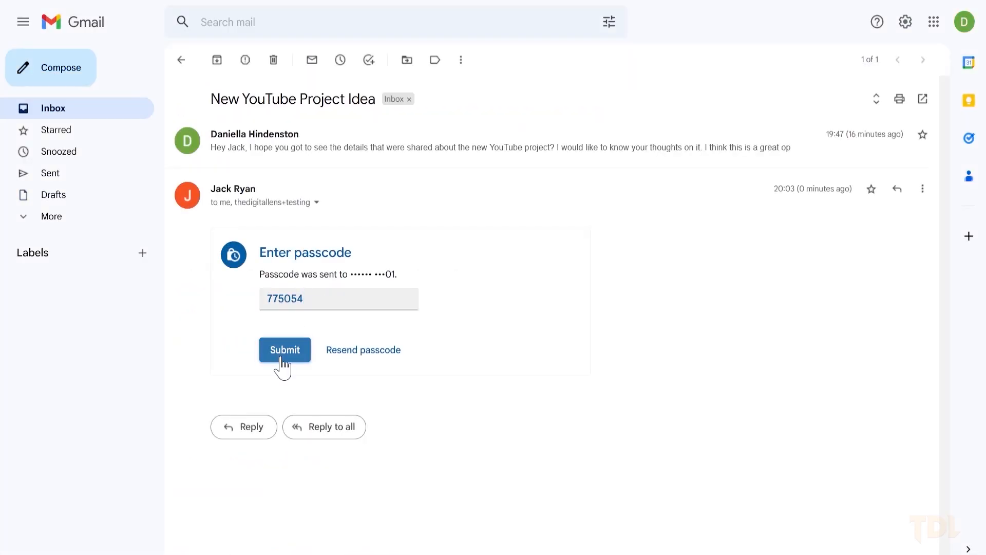
pyautogui.click(284, 350)
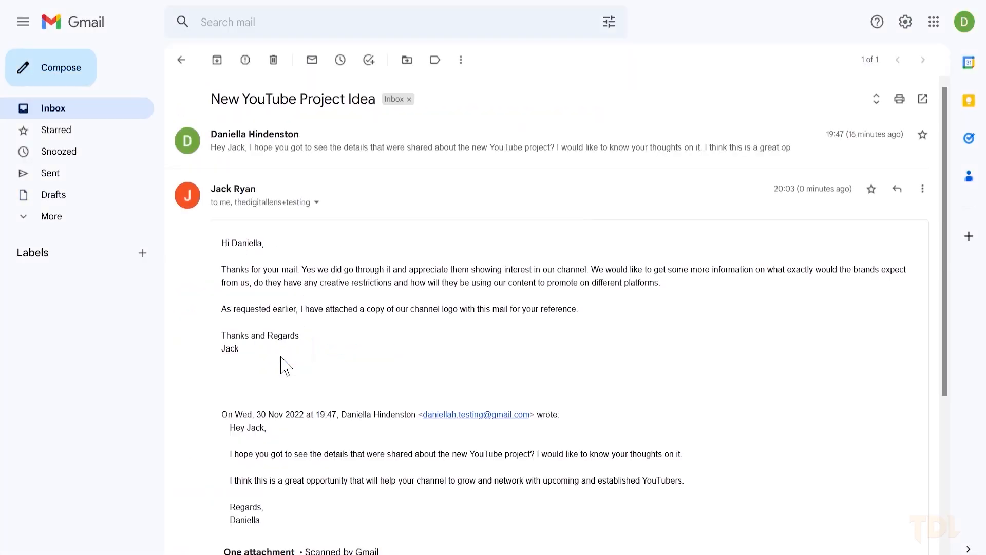
pyautogui.scroll(-3)
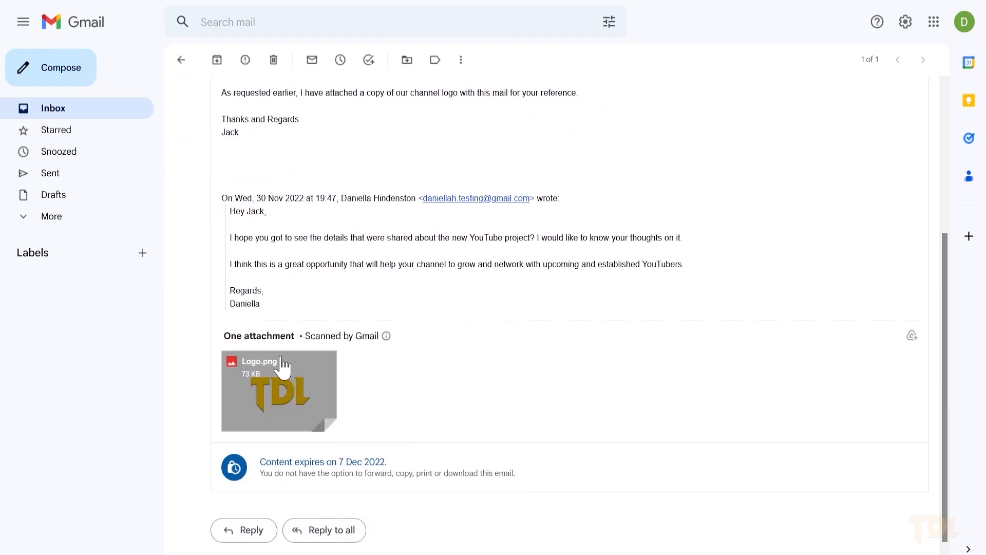
pyautogui.click(278, 390)
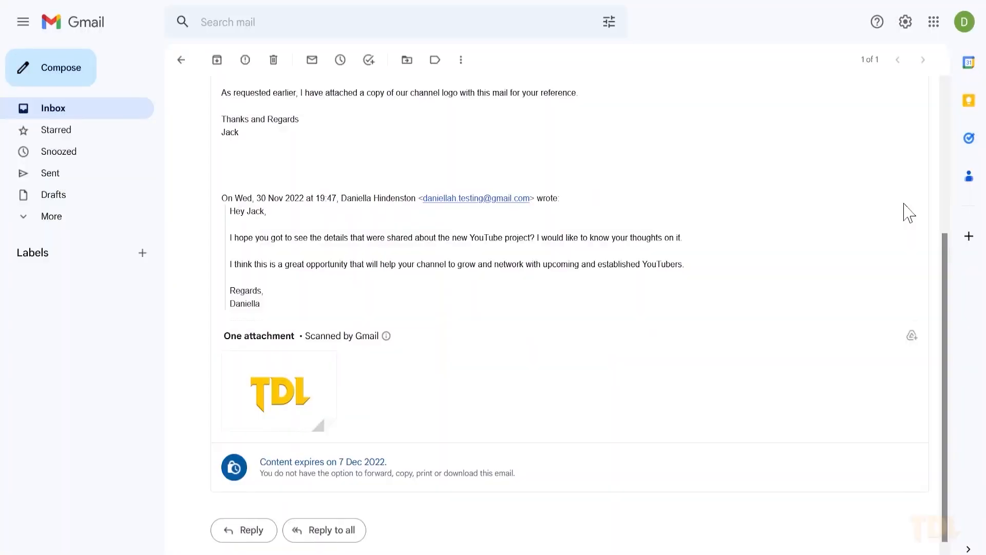
# Check the message's limited actions and its 'Content expires 7 Dec 2022' notice
pyautogui.click(923, 83)
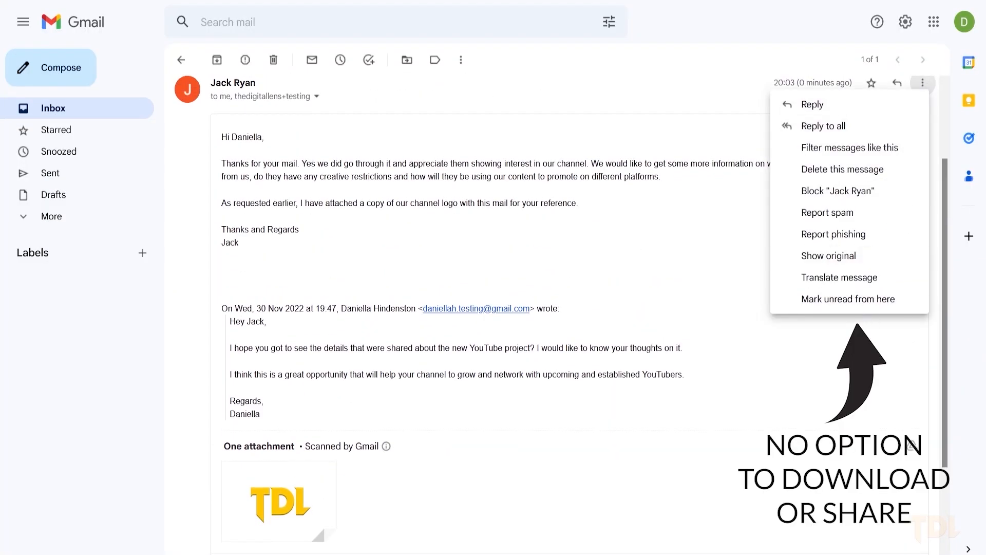
pyautogui.scroll(-3)
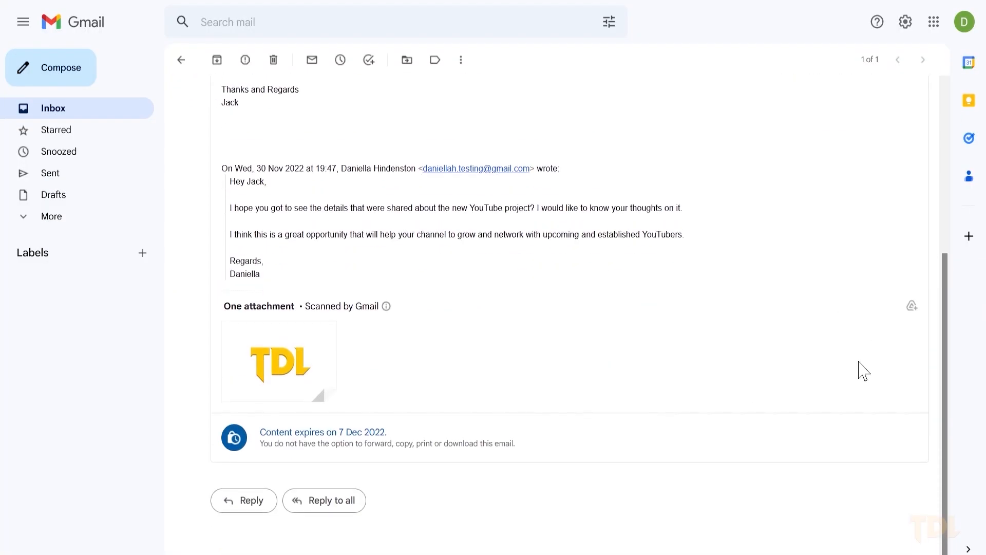
pyautogui.click(180, 59)
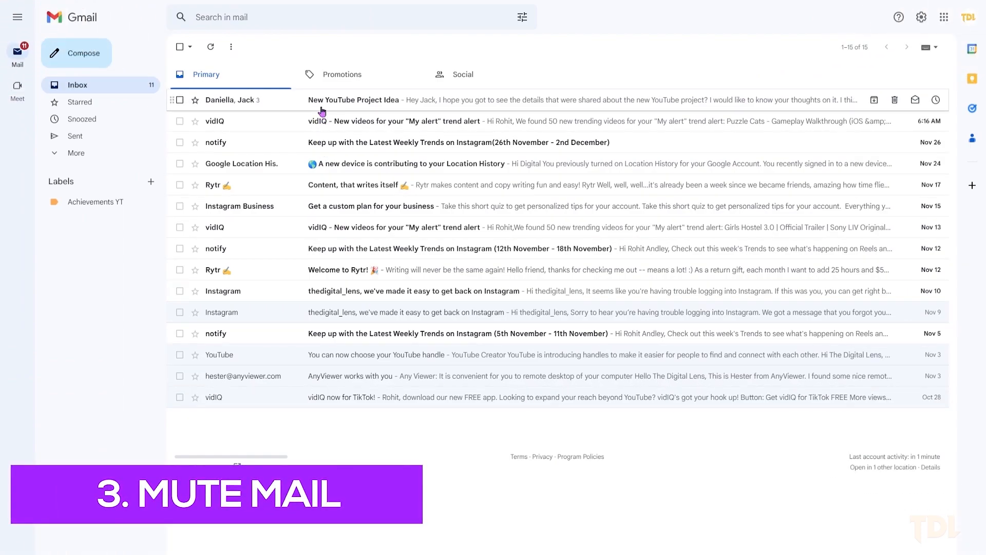
# Mute the New YouTube Project Idea conversation from its More menu
pyautogui.click(353, 100)
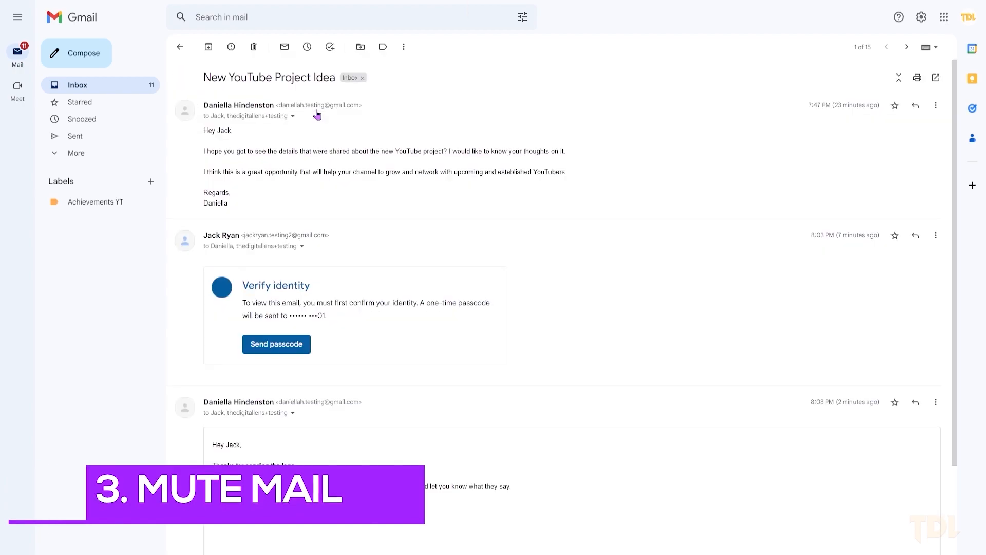
pyautogui.scroll(-3)
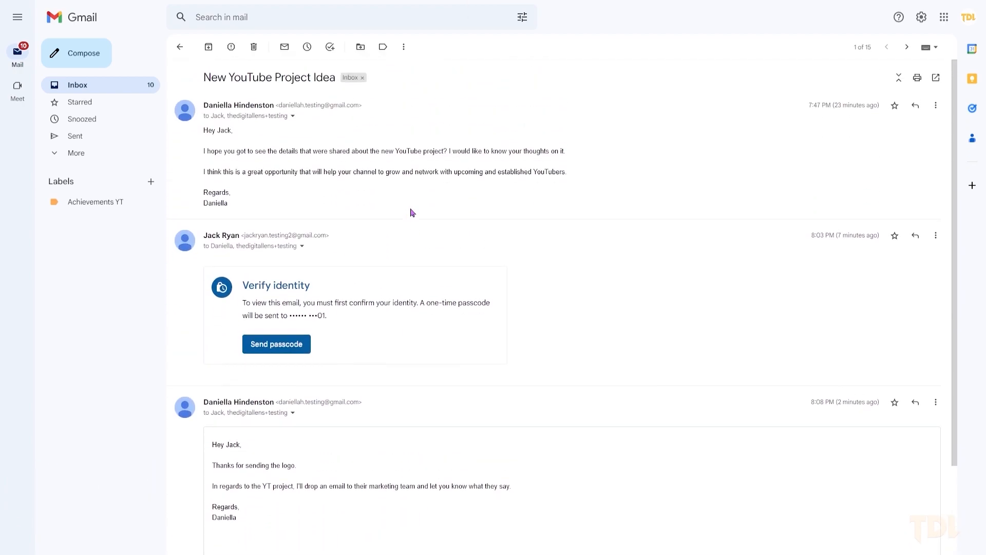
pyautogui.click(403, 46)
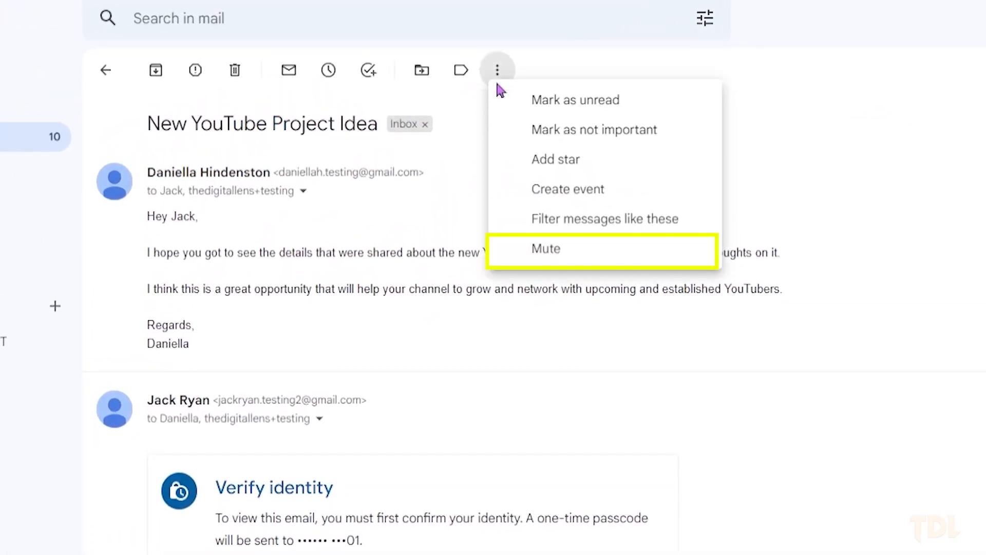
pyautogui.click(545, 248)
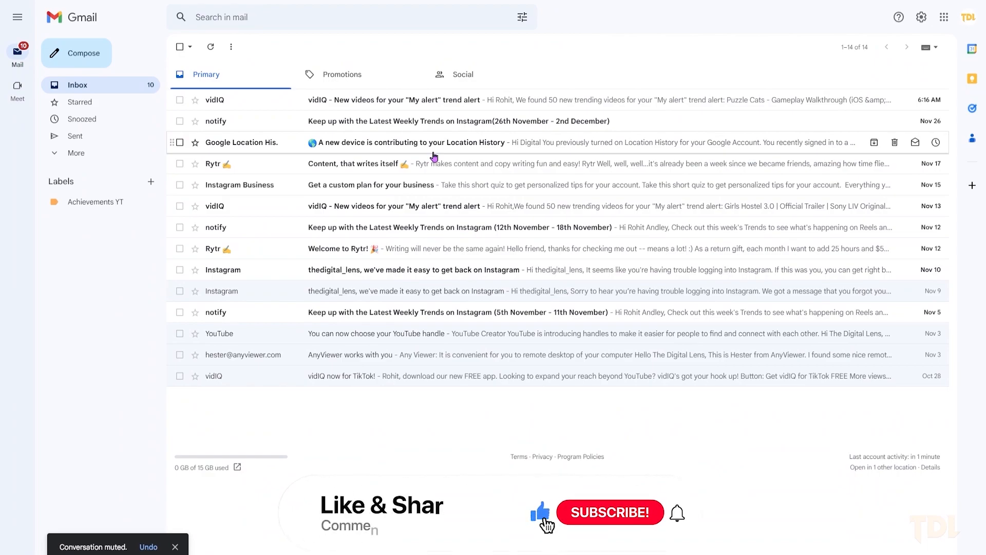
# Expand the remaining mail folders in the sidebar
pyautogui.click(75, 153)
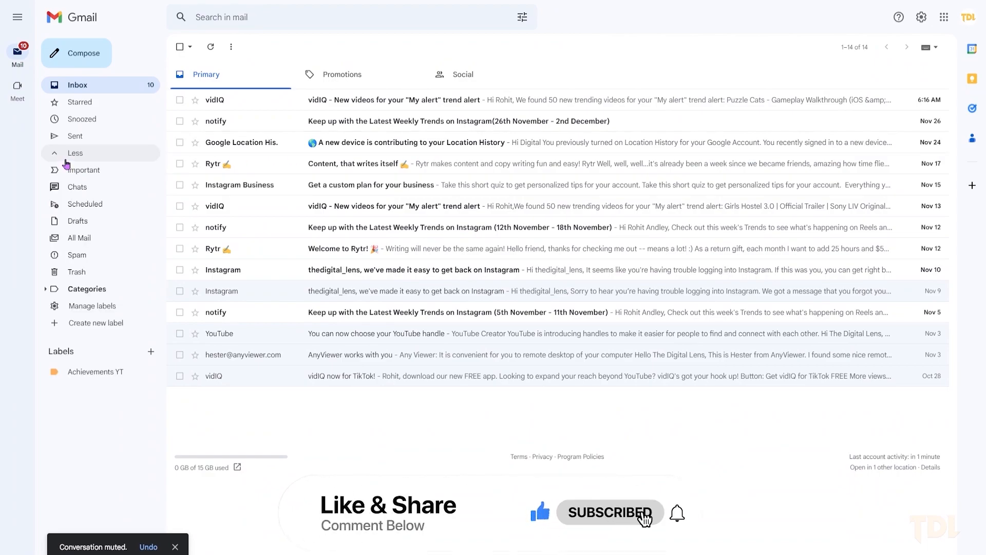
pyautogui.click(79, 237)
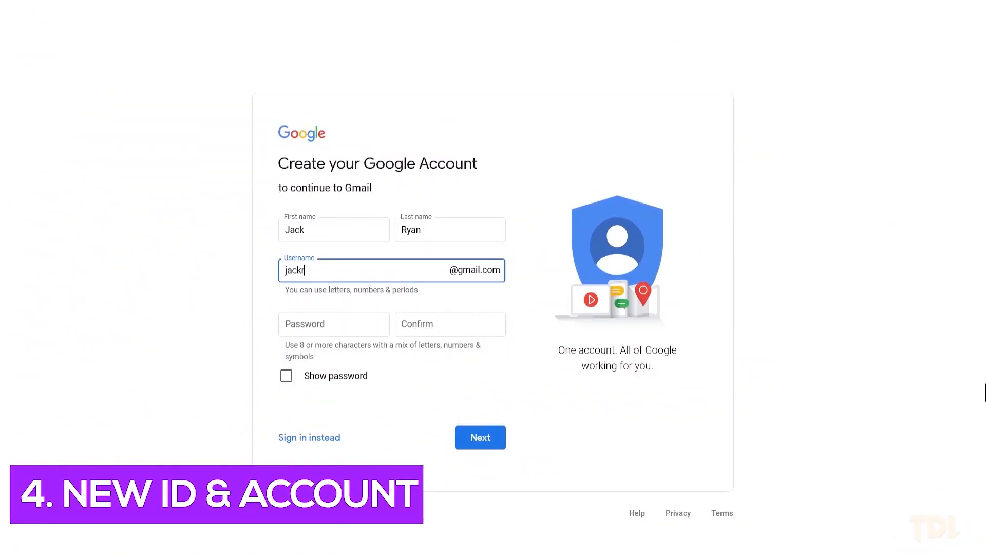
# Add '.testin' to make the username available, then enter a password for the new account
pyautogui.click(333, 323)
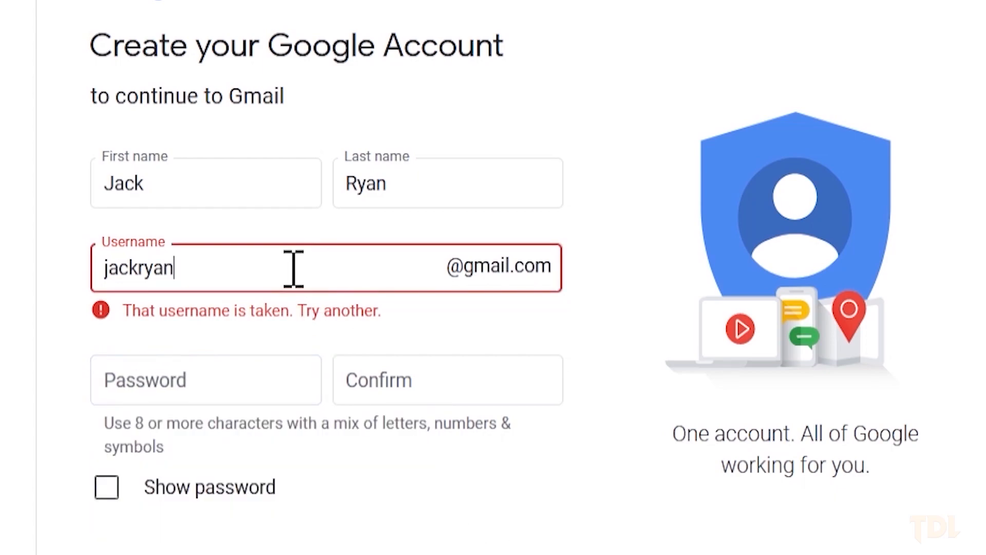
pyautogui.write('.testing2')
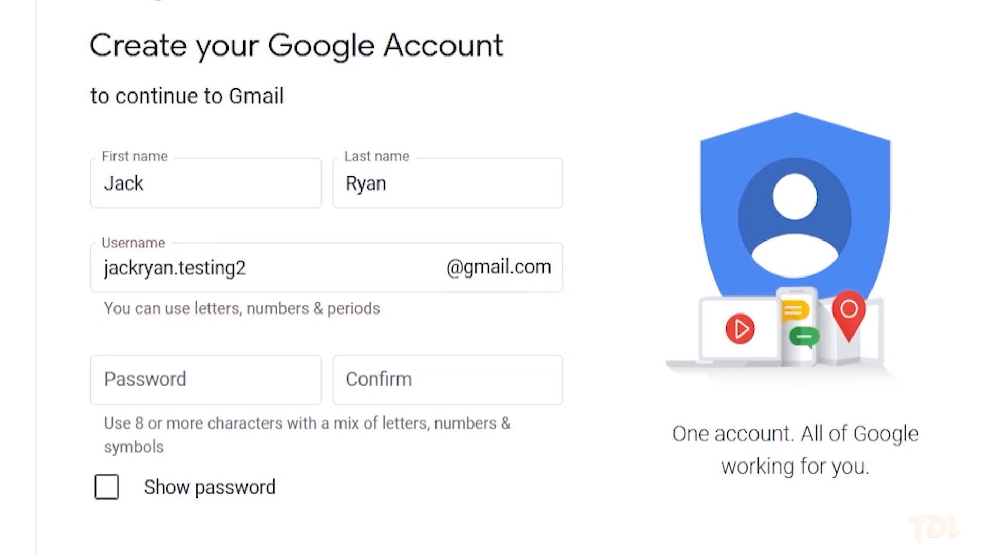
pyautogui.click(315, 331)
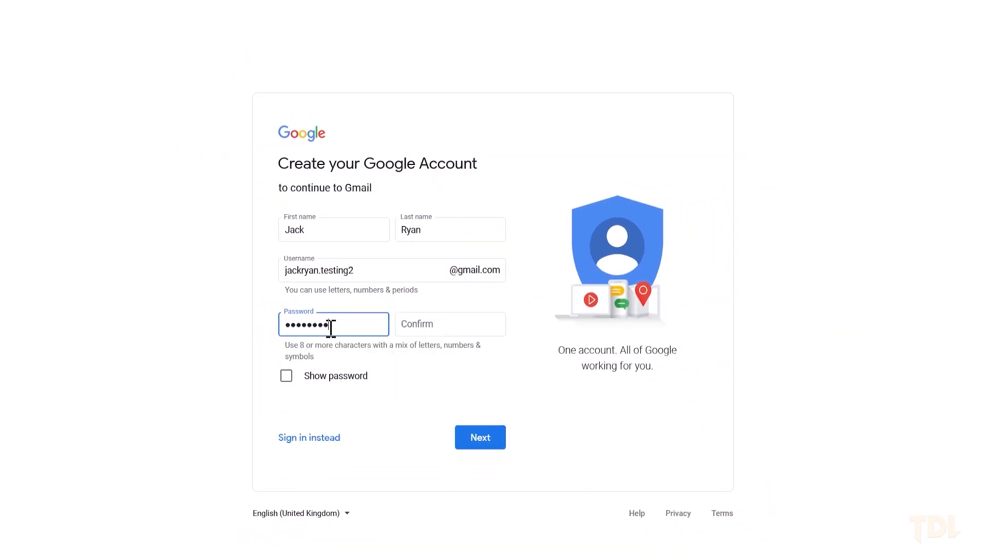
pyautogui.write('••')
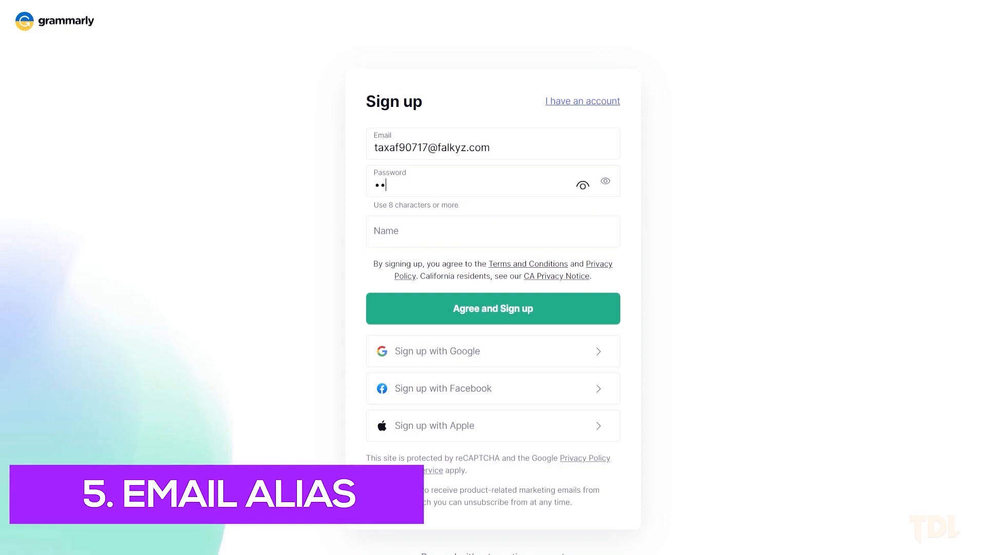
# Enter the first name 'Ja' and submit the Grammarly sign-up form
pyautogui.write('Jack')
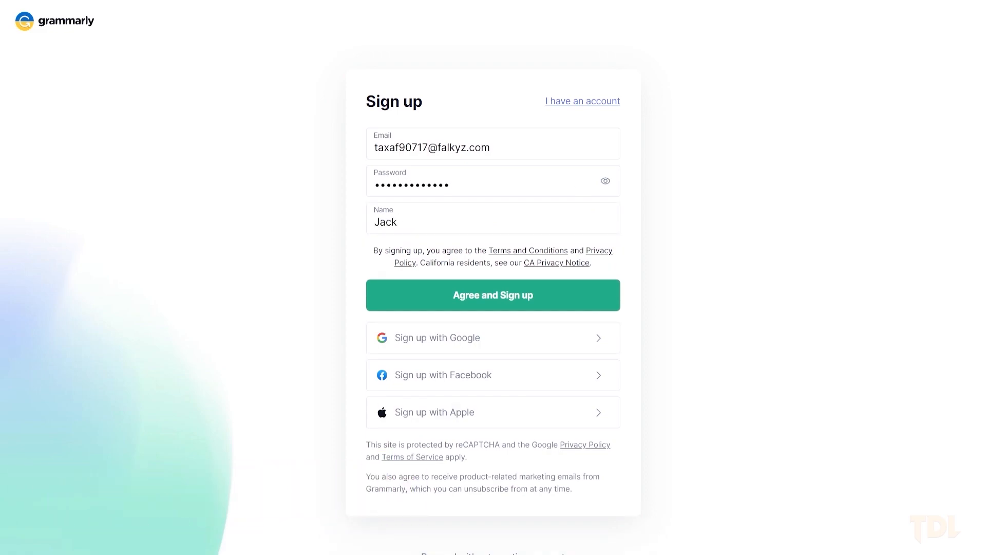
pyautogui.click(492, 295)
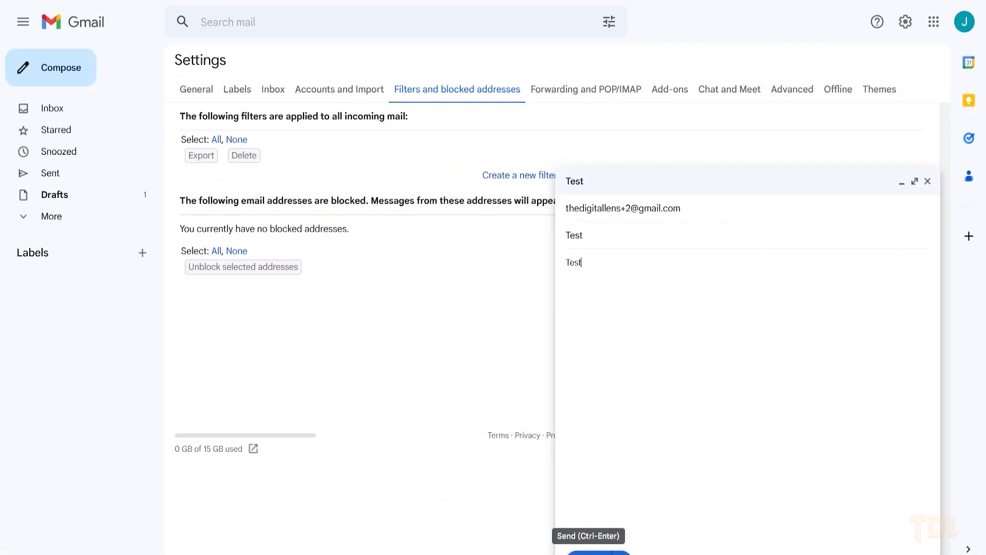
pyautogui.click(921, 18)
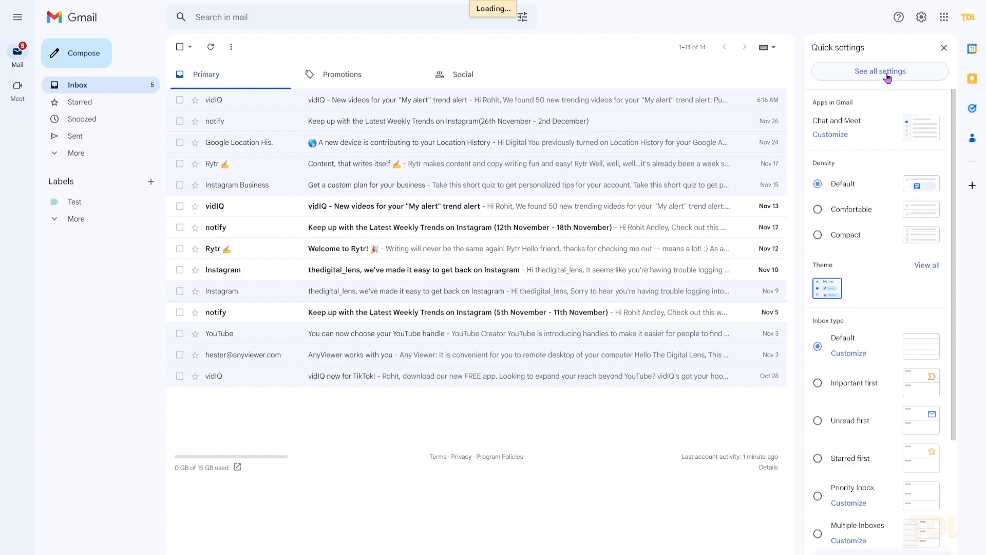
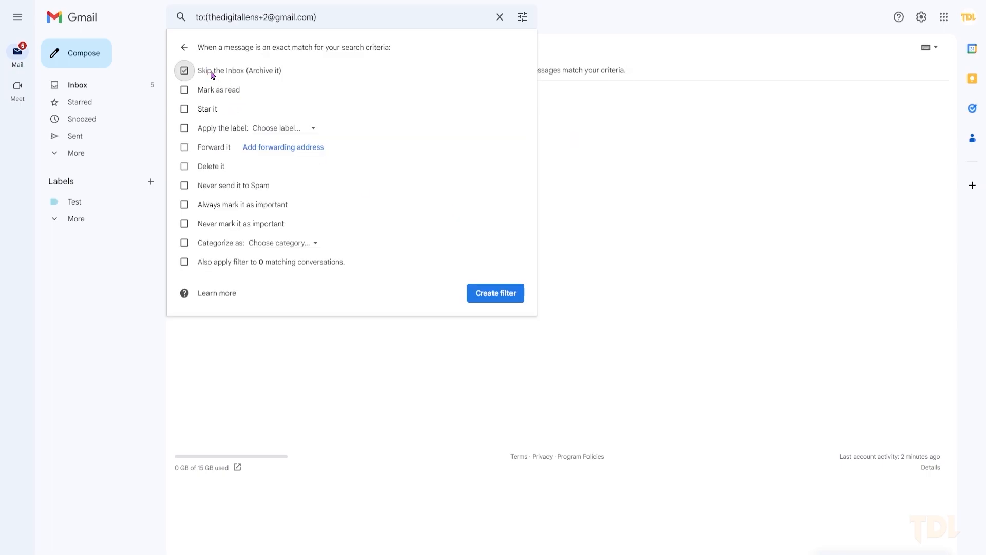
pyautogui.click(494, 292)
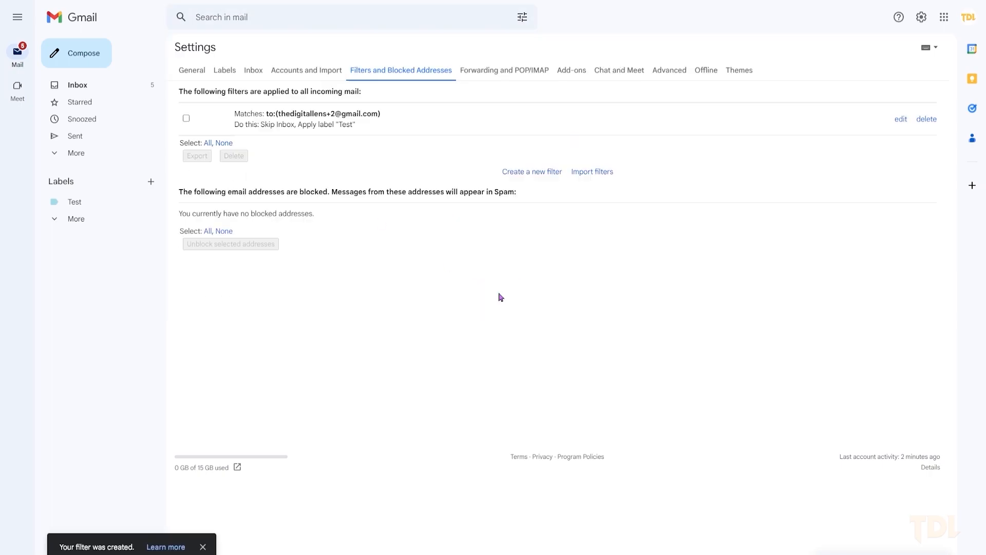
pyautogui.click(79, 102)
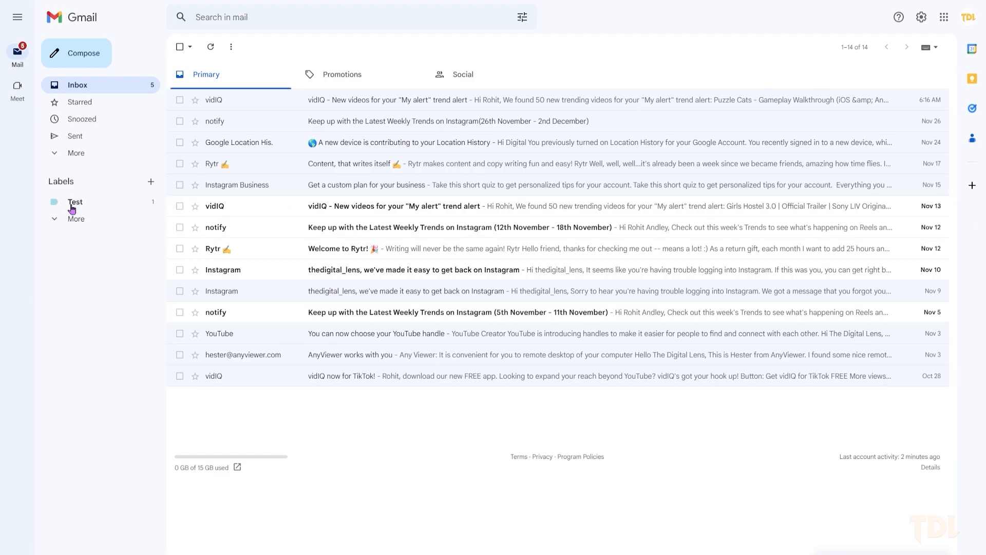
# View the Test label listing the single filtered test message
pyautogui.click(75, 201)
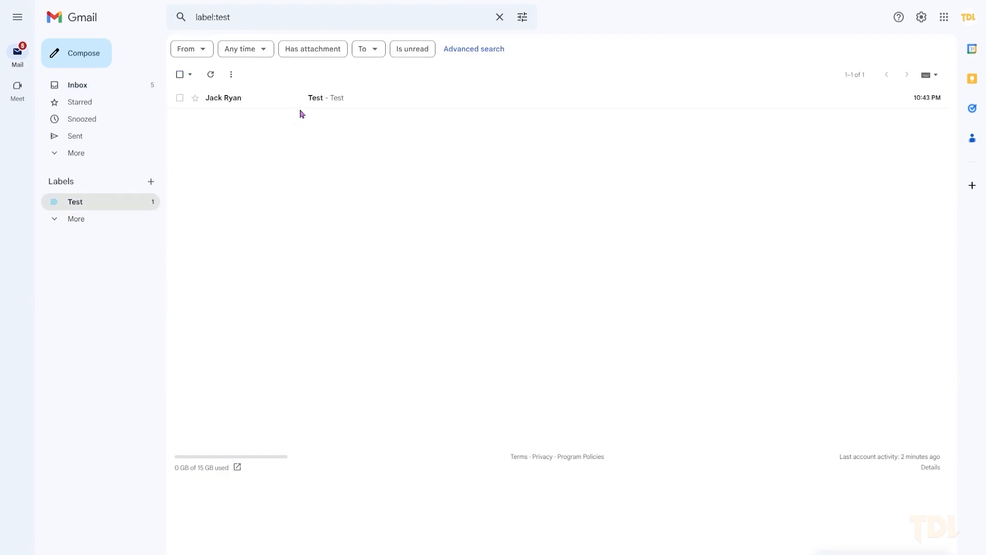